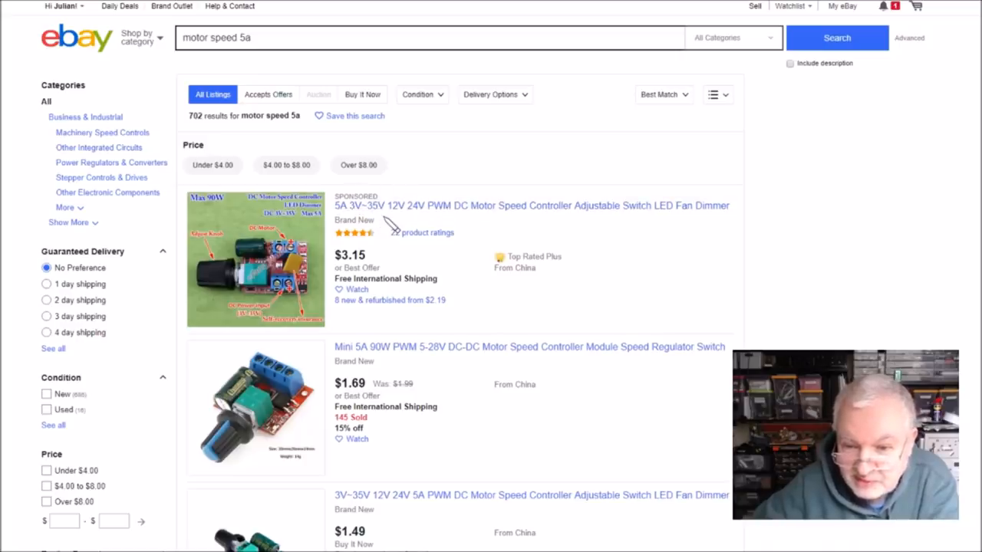
pyautogui.moveTo(376, 273)
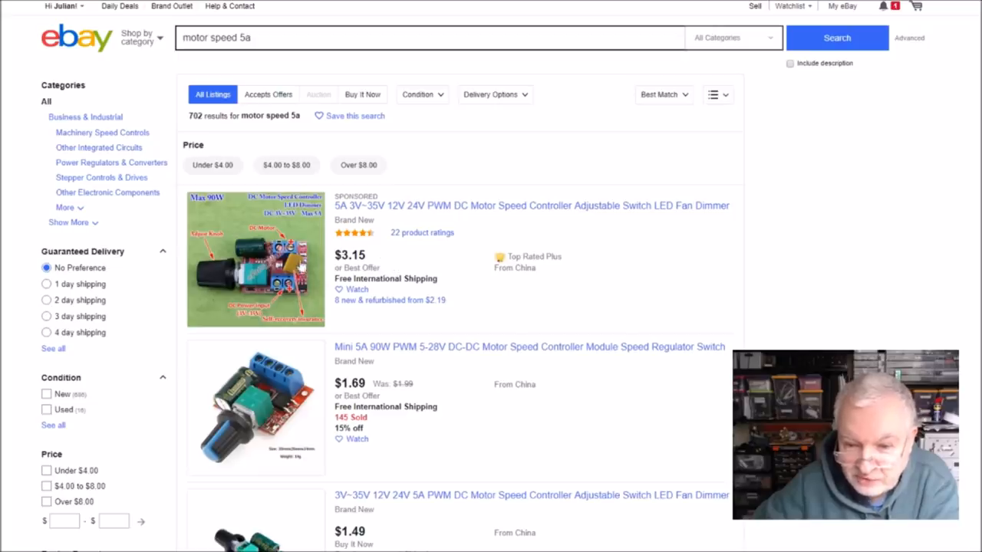
pyautogui.moveTo(289, 331)
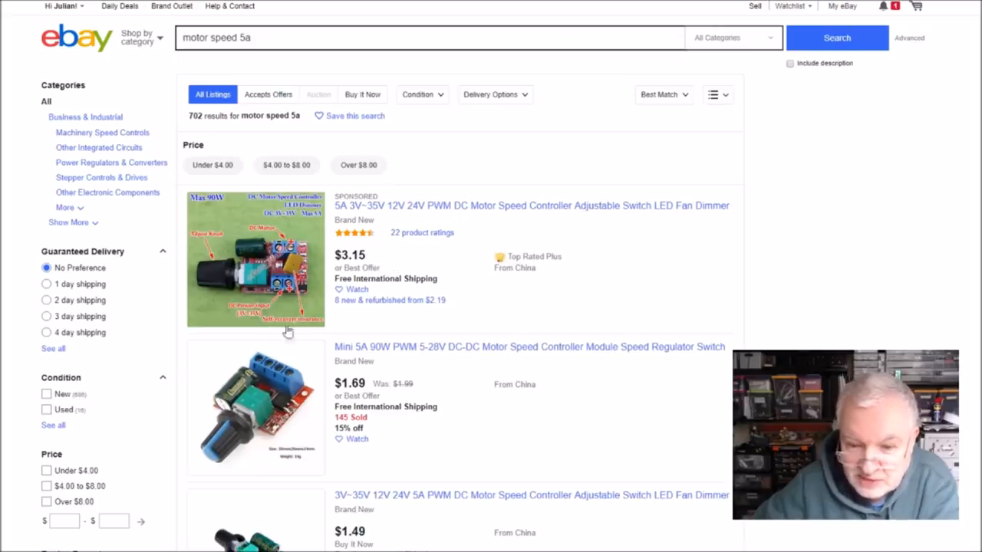
pyautogui.moveTo(674, 299)
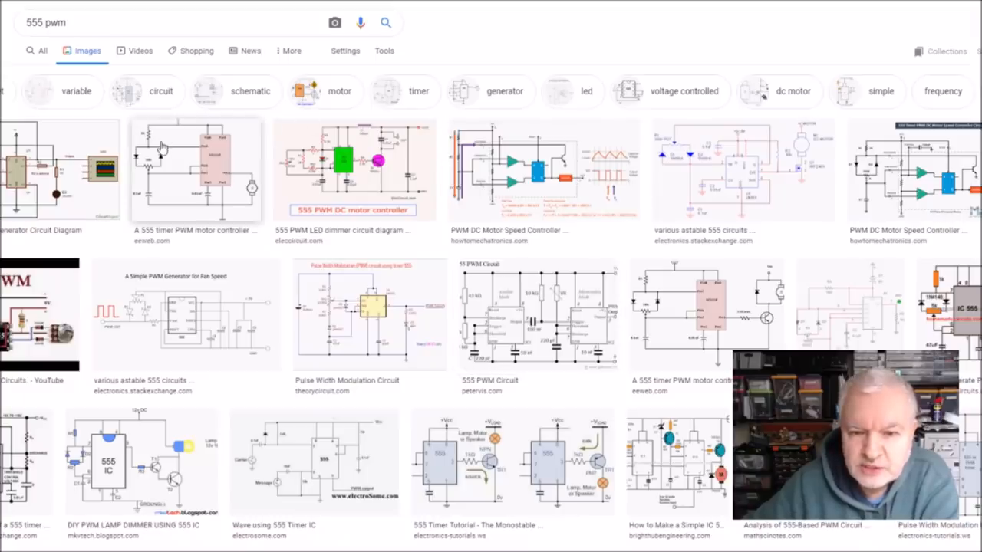
pyautogui.moveTo(212, 131)
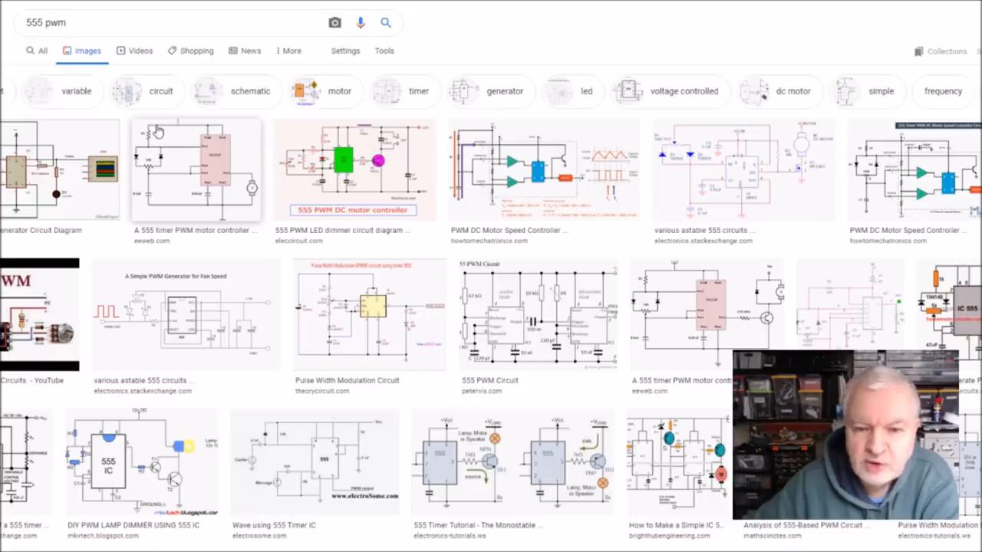
pyautogui.moveTo(155, 153)
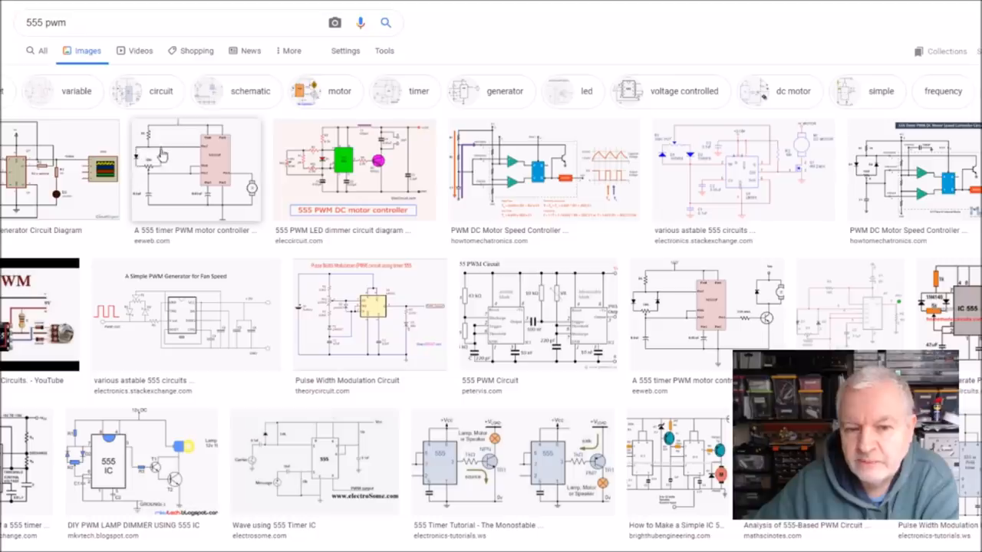
pyautogui.moveTo(142, 175)
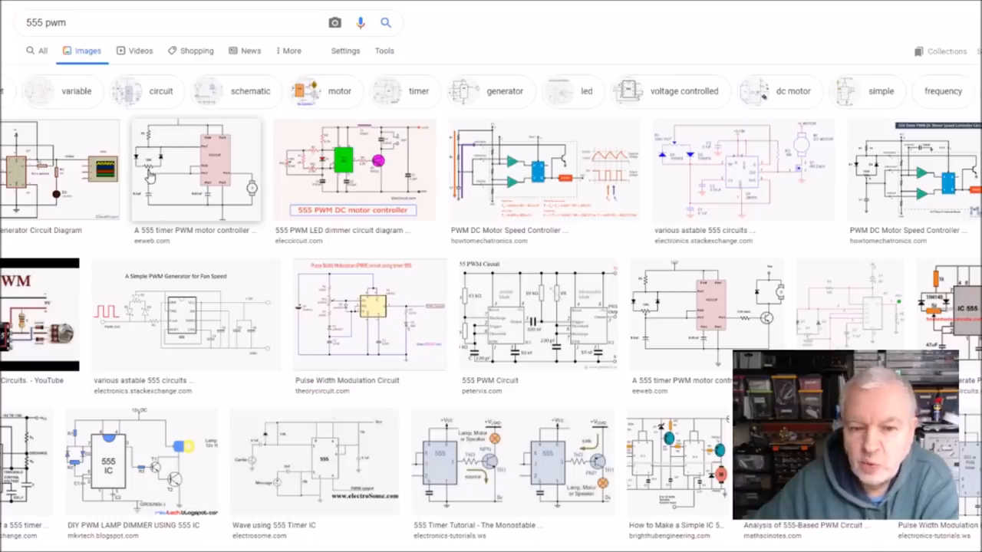
pyautogui.moveTo(197, 181)
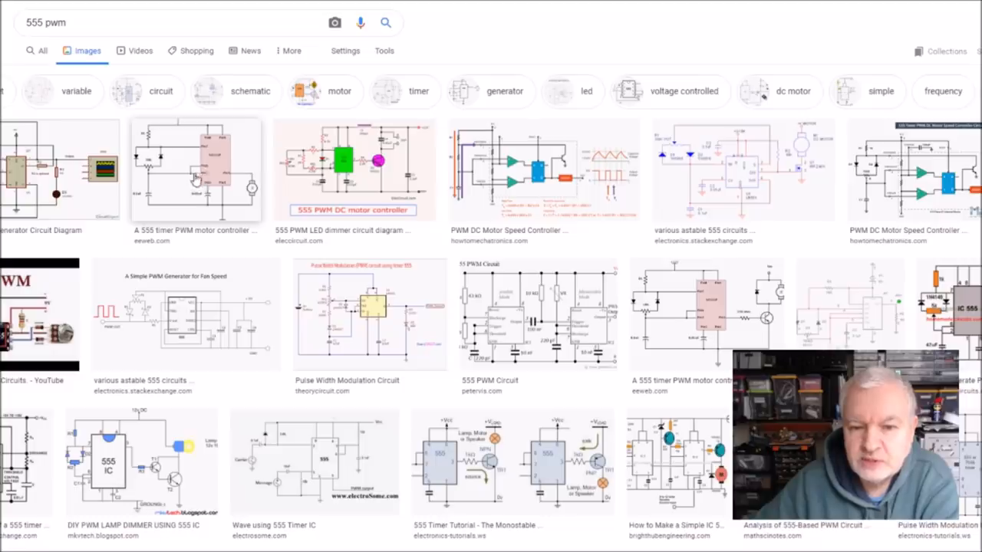
pyautogui.moveTo(149, 188)
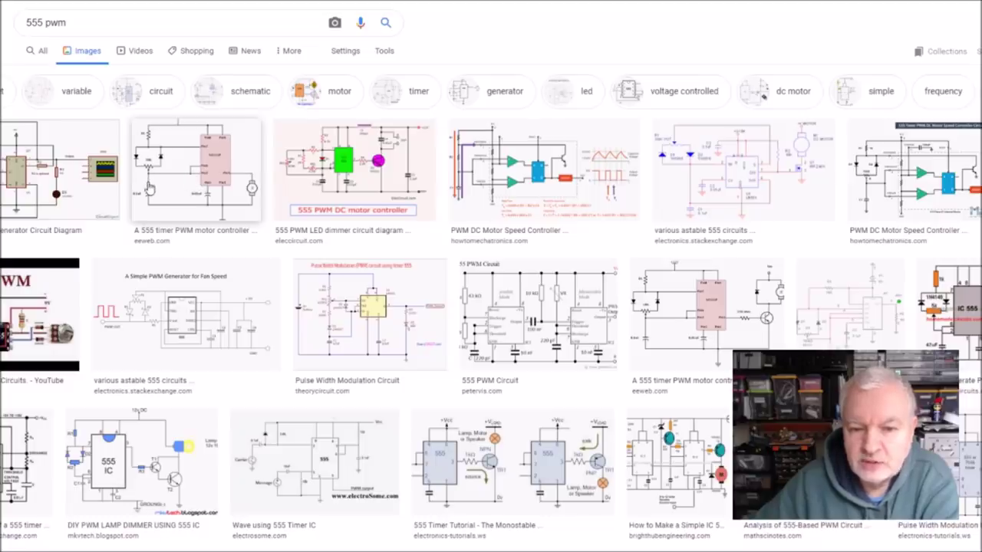
pyautogui.moveTo(171, 181)
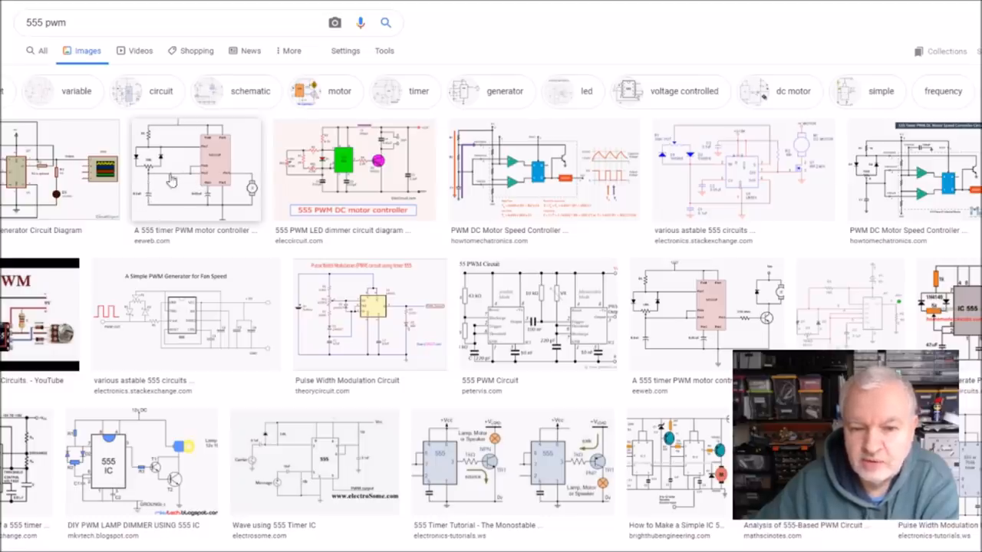
pyautogui.moveTo(244, 229)
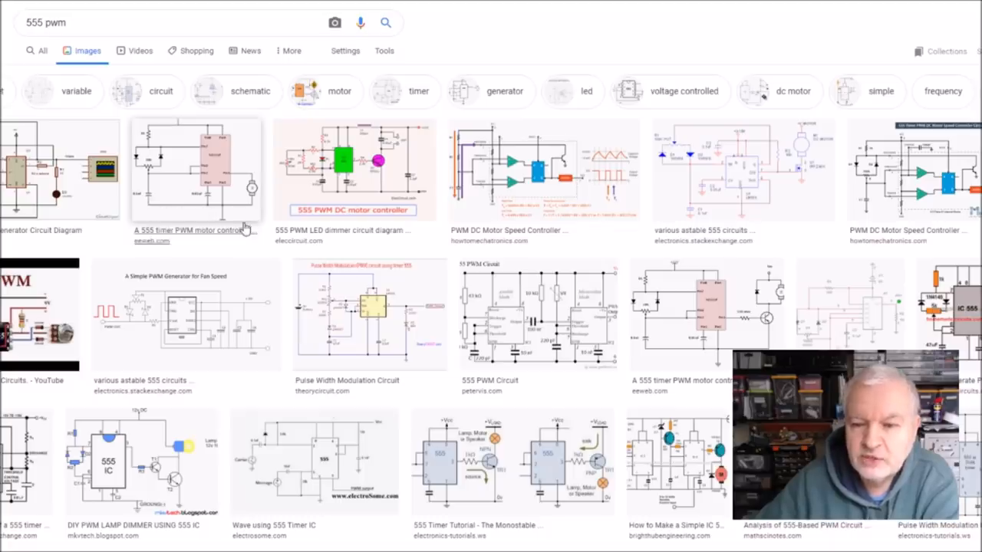
pyautogui.moveTo(252, 232)
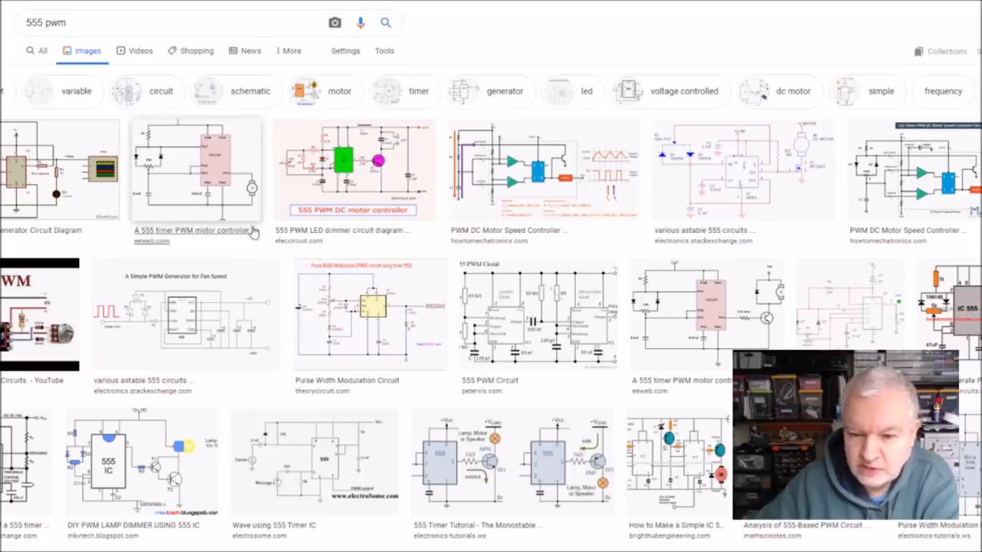
pyautogui.moveTo(146, 158)
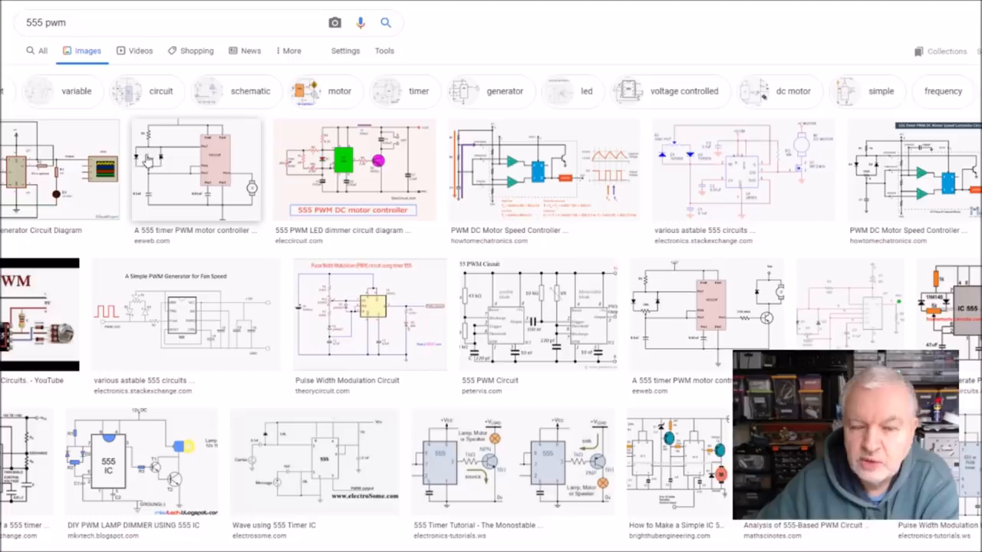
pyautogui.moveTo(656, 200)
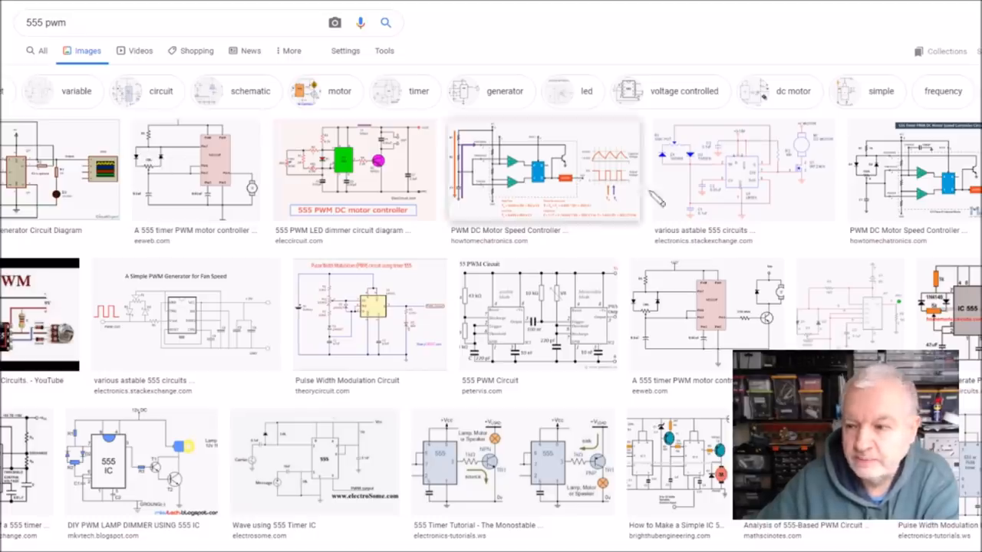